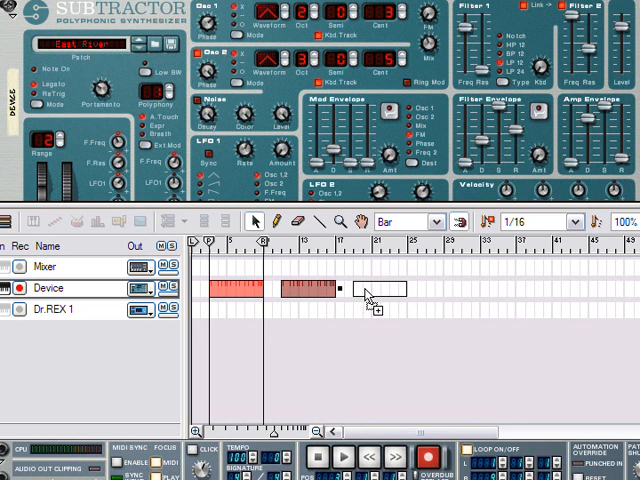
- Copy the Subtractor clip further along the Device track to reach four clips
drag(378, 290, 380, 267)
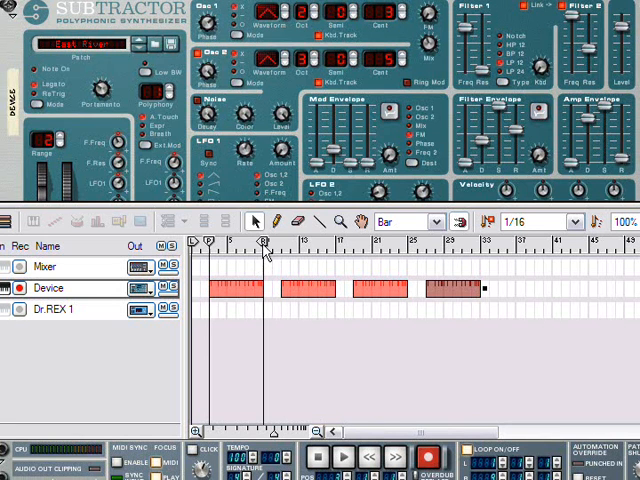
mouse_move(298, 291)
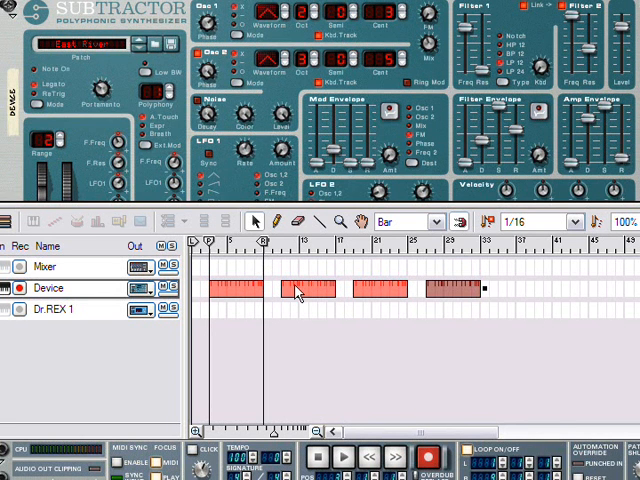
mouse_move(210, 290)
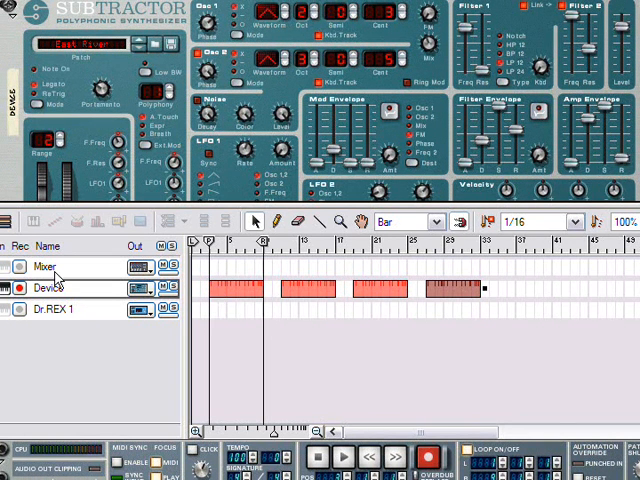
click(55, 309)
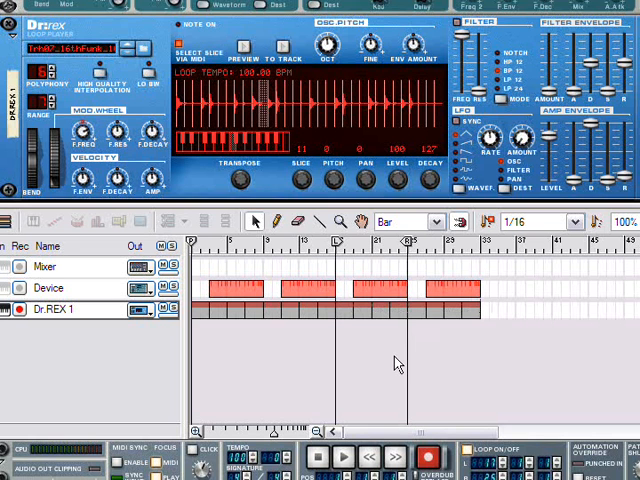
mouse_move(378, 346)
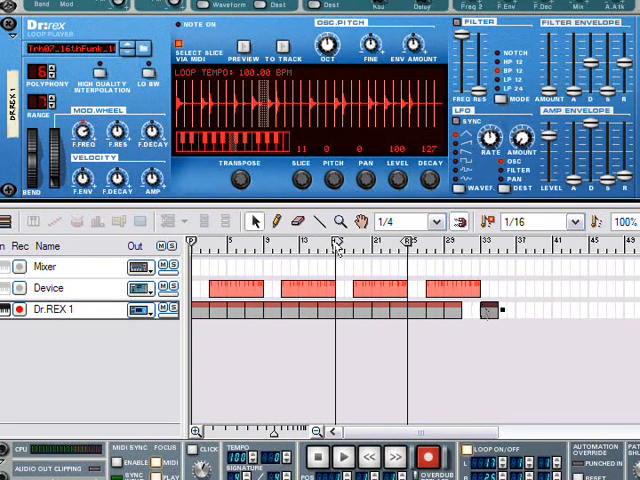
- Use 1/32 snap to trim the Dr.REX clip end, then restore Bar snapping
click(431, 221)
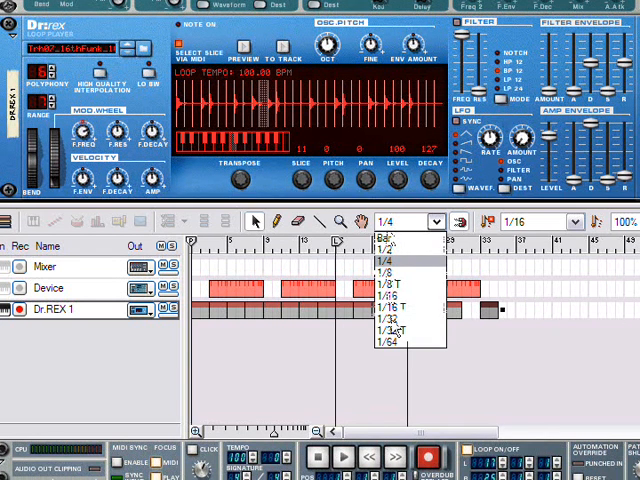
click(389, 325)
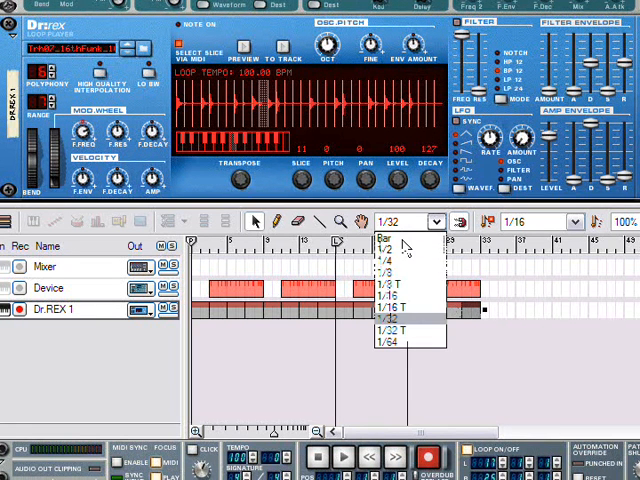
click(383, 234)
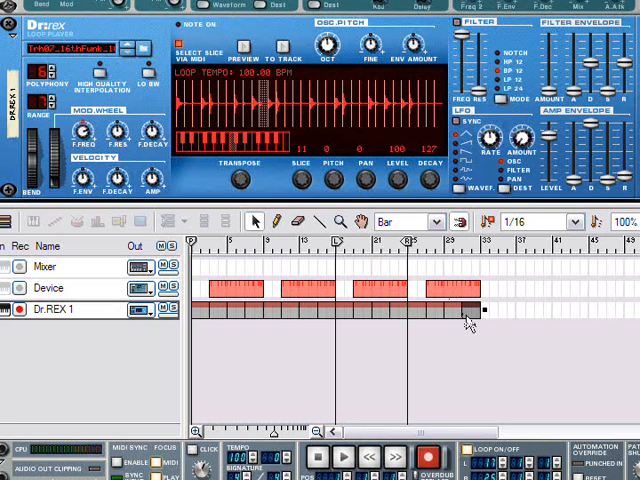
mouse_move(470, 320)
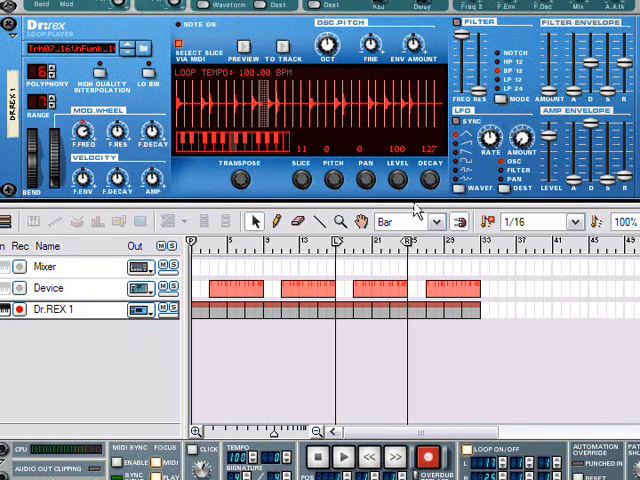
mouse_move(330, 348)
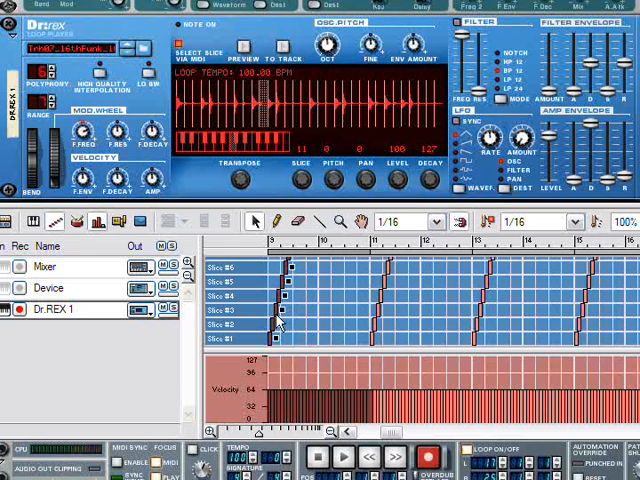
- Zoom into the REX lane, deselect all slice notes, and set snap to 1/32
scroll(down, 3)
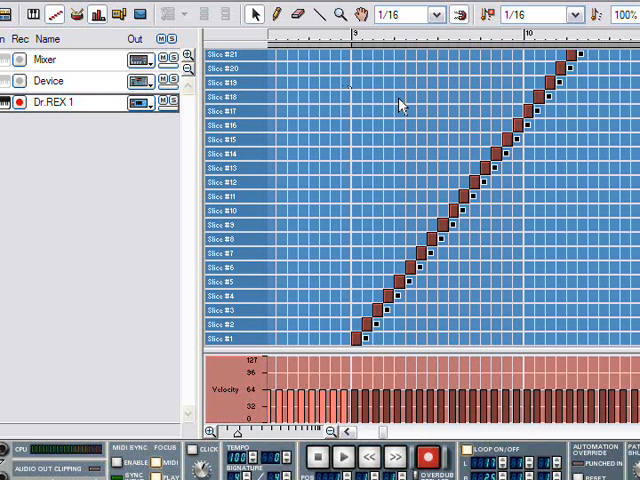
mouse_move(447, 200)
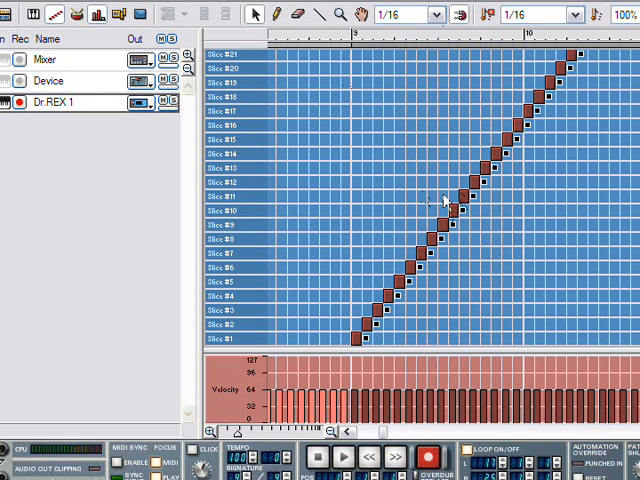
click(408, 14)
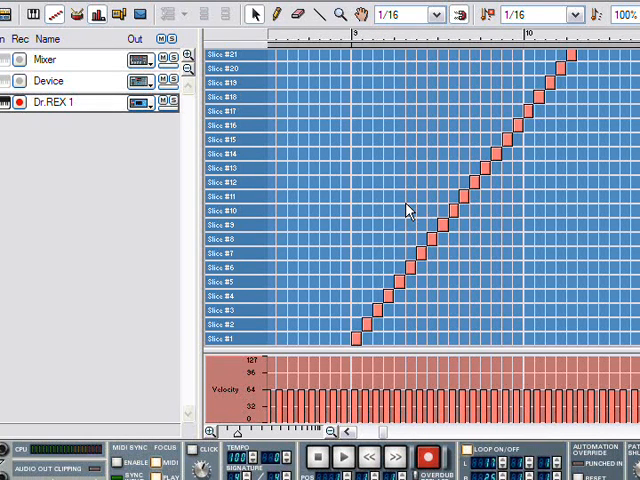
mouse_move(392, 268)
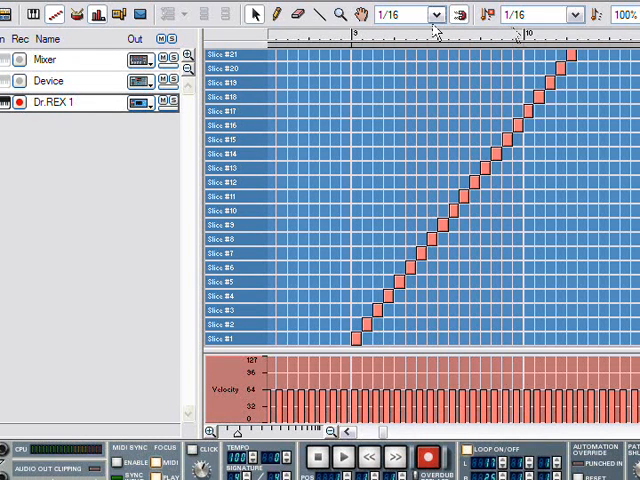
click(432, 14)
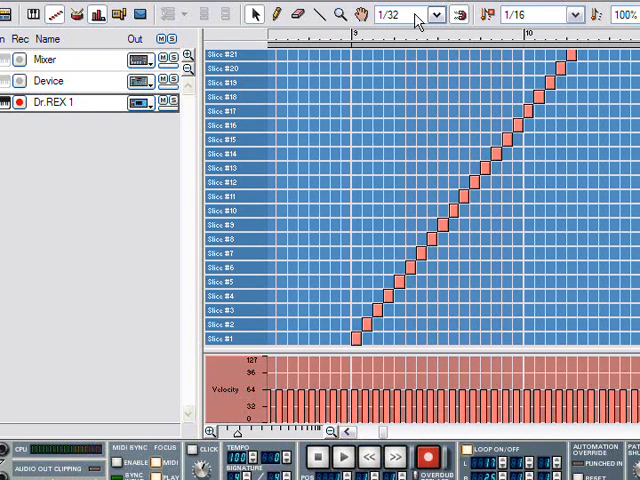
click(432, 253)
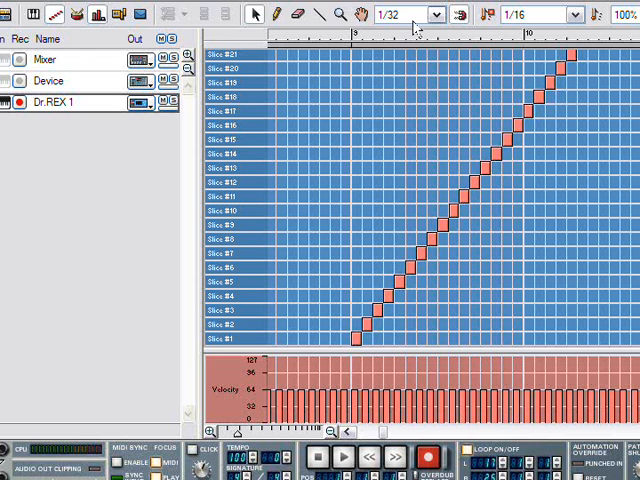
- Restore 1/16 snap, quantize the slice notes to 1/16, and open the Device track's notes
click(428, 14)
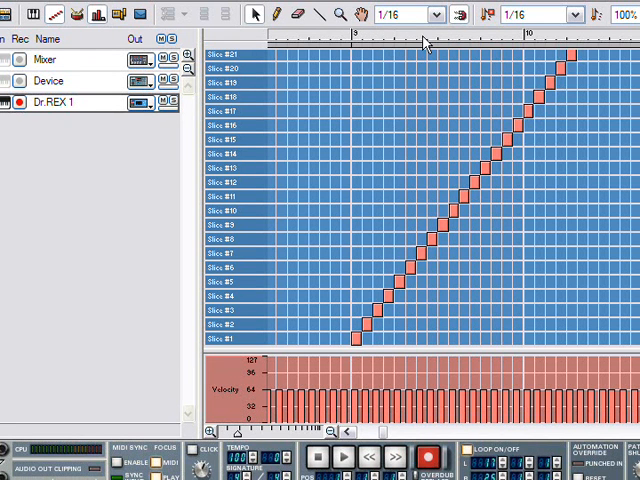
click(573, 14)
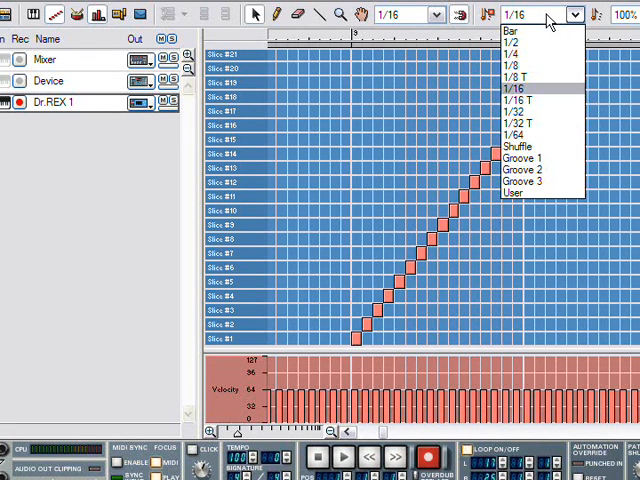
click(513, 91)
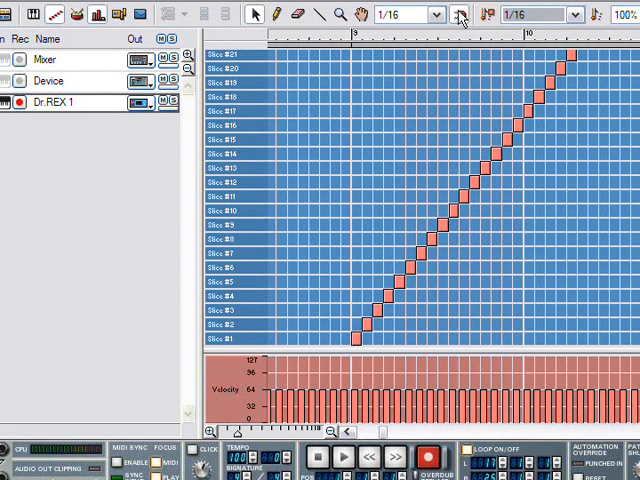
click(437, 13)
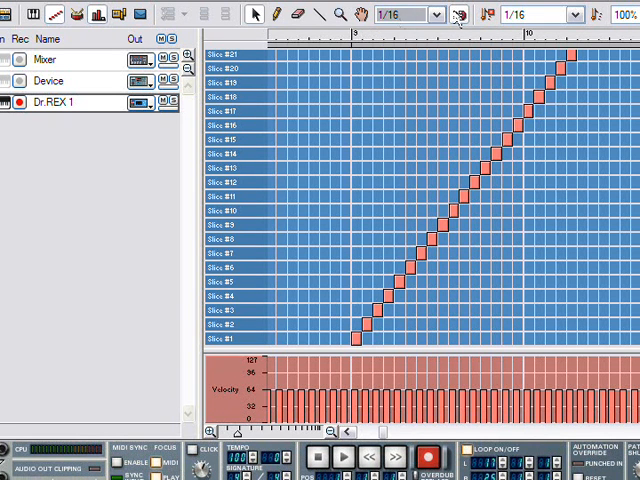
mouse_move(345, 132)
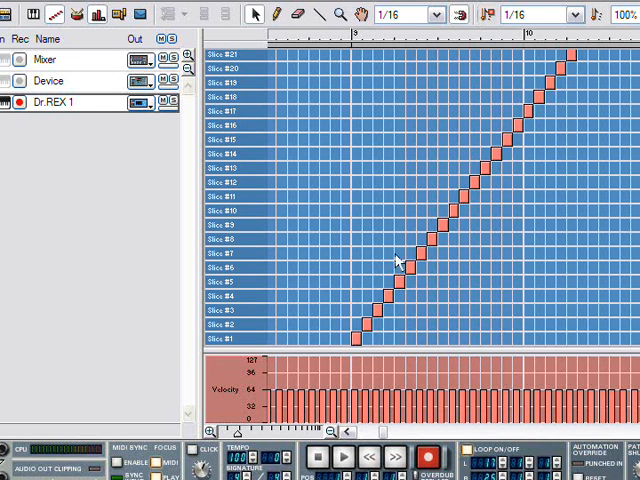
click(48, 80)
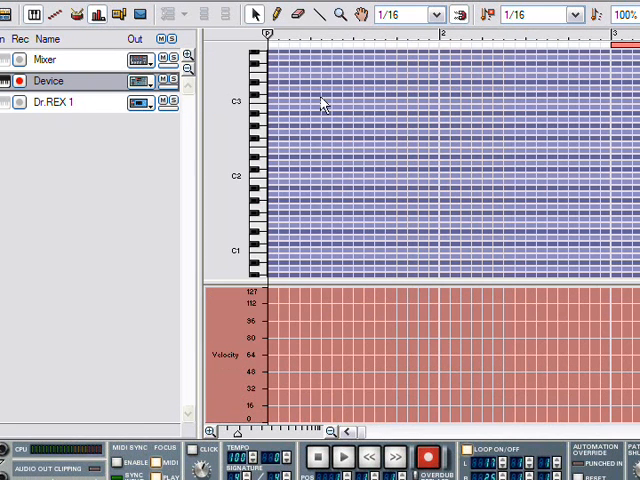
mouse_move(595, 47)
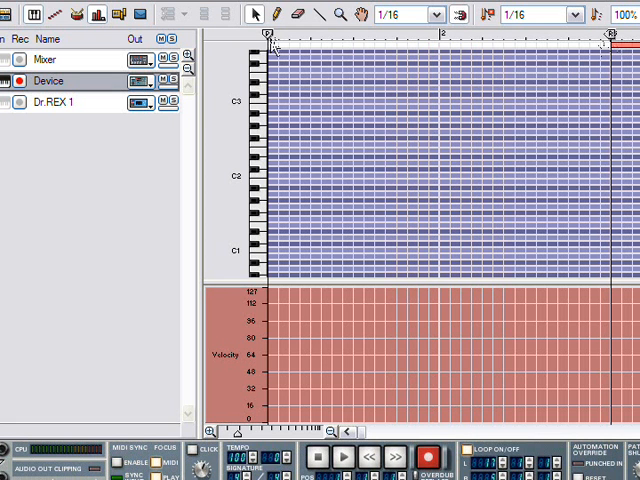
- Record a rising run of notes into the Device track in bar 1
click(345, 457)
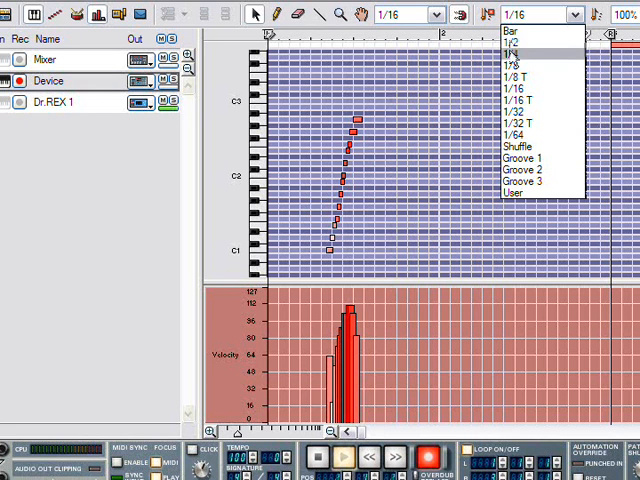
- Set quantize to 1/2 and quantize the second note run onto the beat
click(513, 41)
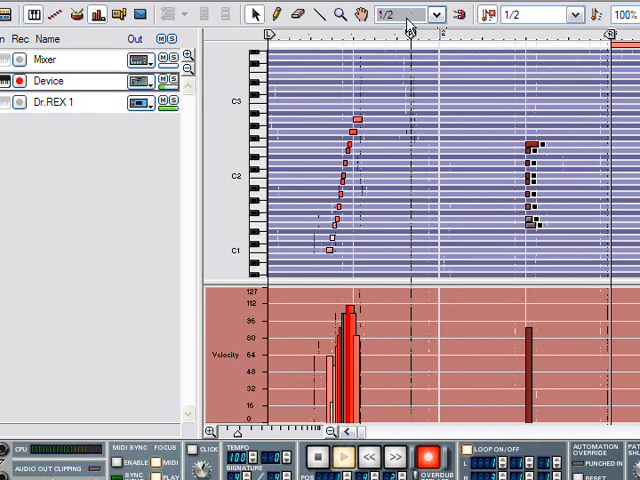
click(435, 14)
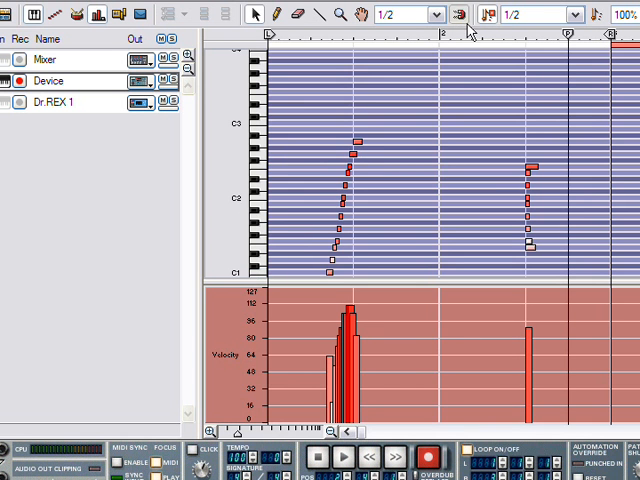
- Choose half notes from the quantize value list
click(575, 13)
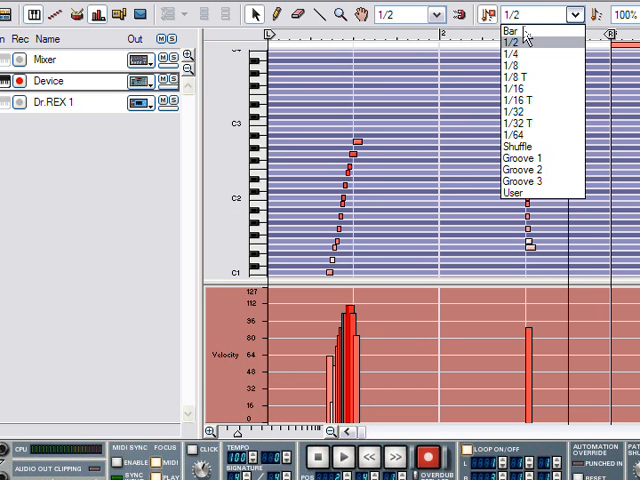
click(430, 13)
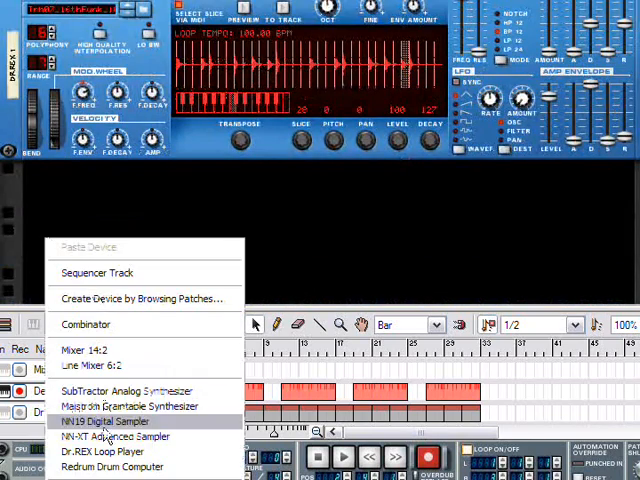
- Add an NN-19 sampler to the rack and load the GTRODRIVE.smp guitar patch
click(115, 421)
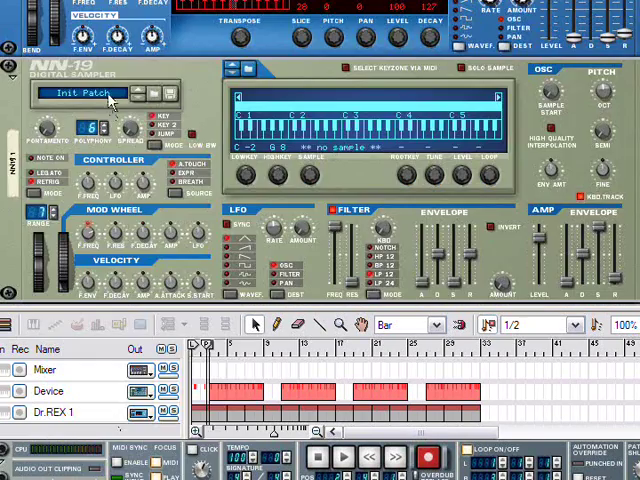
click(80, 95)
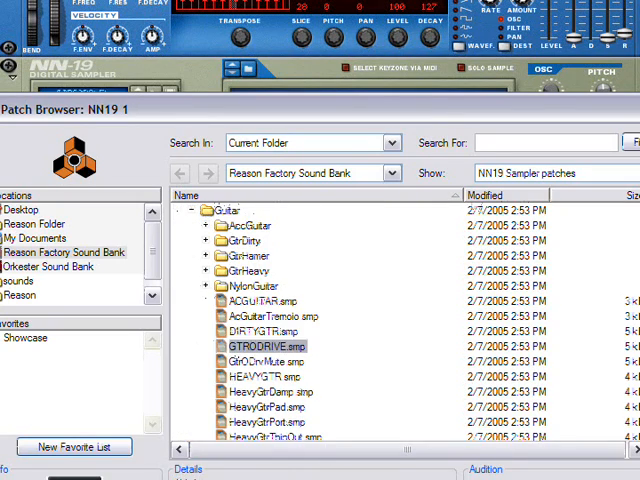
double_click(263, 344)
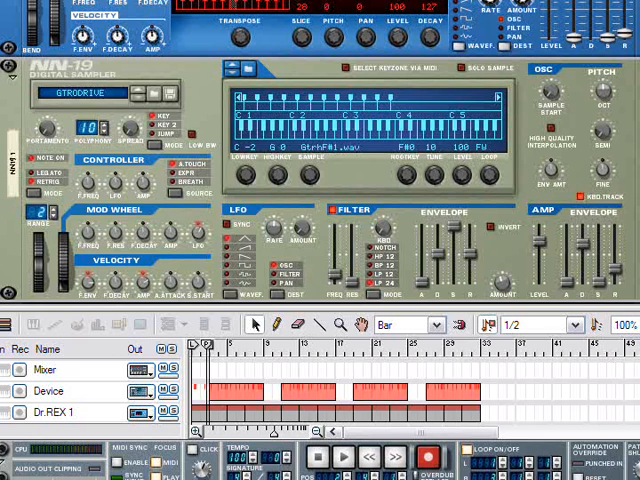
mouse_move(18, 270)
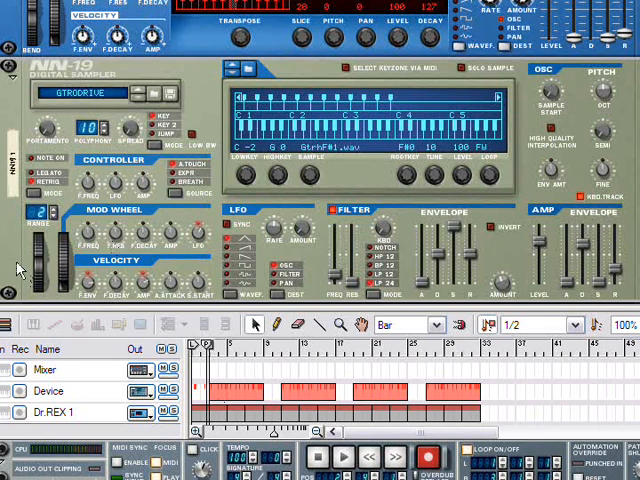
scroll(down, 3)
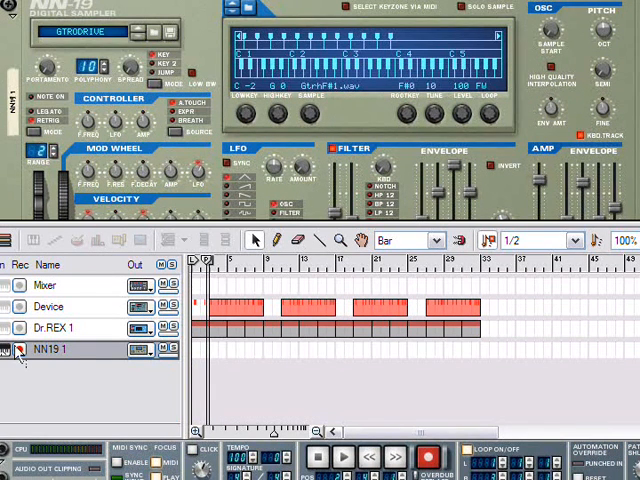
- Arm the NN19 1 track and record its Filter Freq automation
click(18, 349)
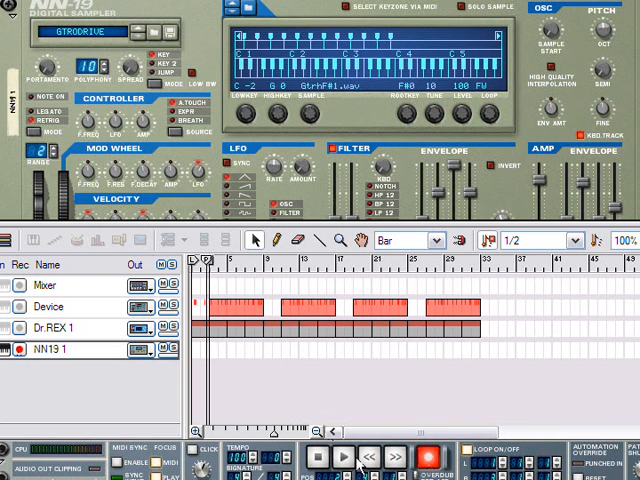
click(345, 456)
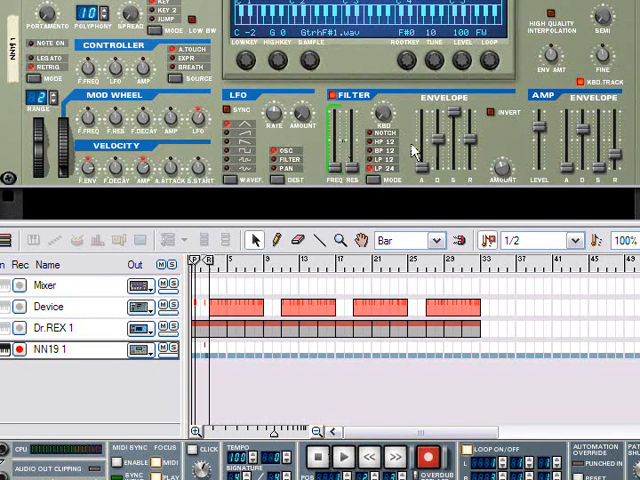
mouse_move(455, 160)
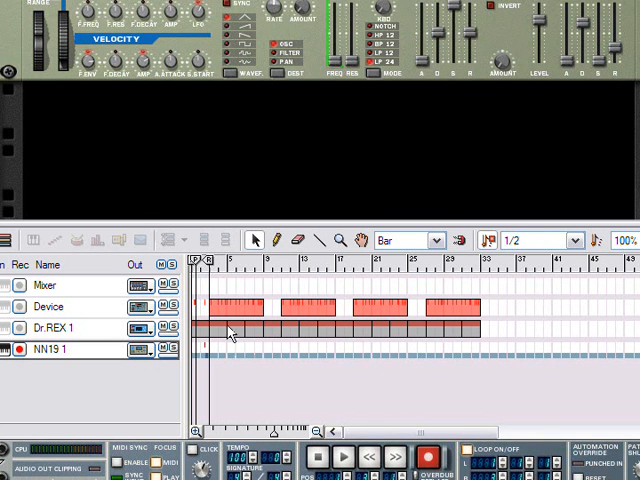
mouse_move(227, 315)
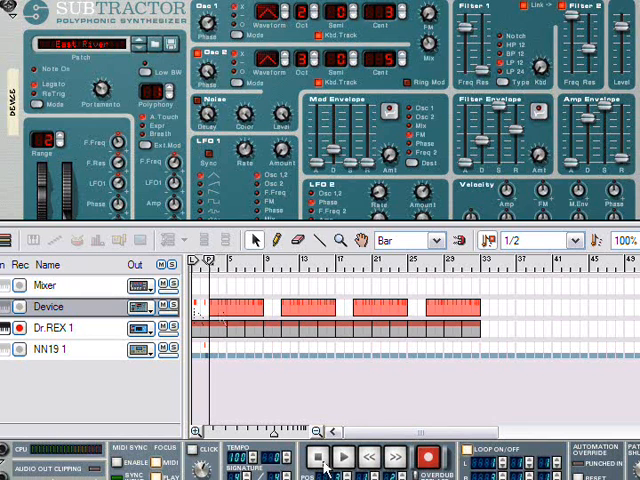
- Stop playback and select the first Device clip
click(342, 456)
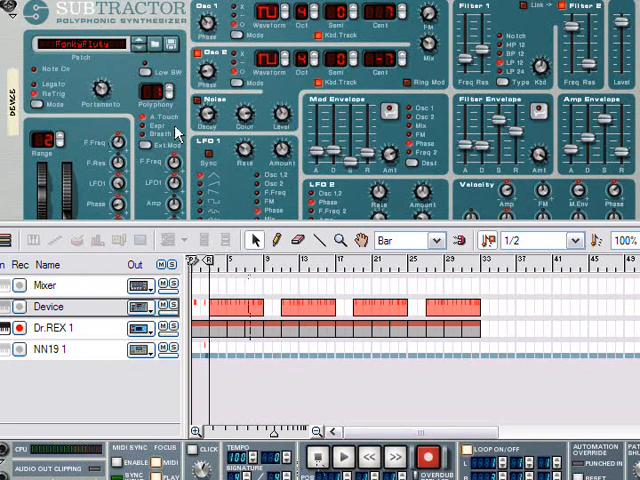
mouse_move(460, 170)
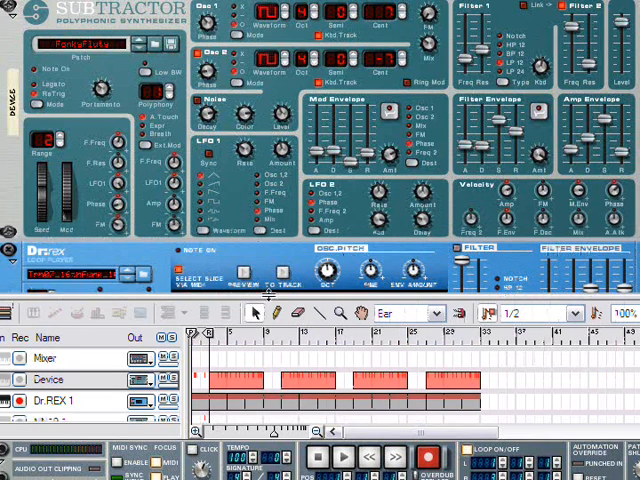
click(405, 313)
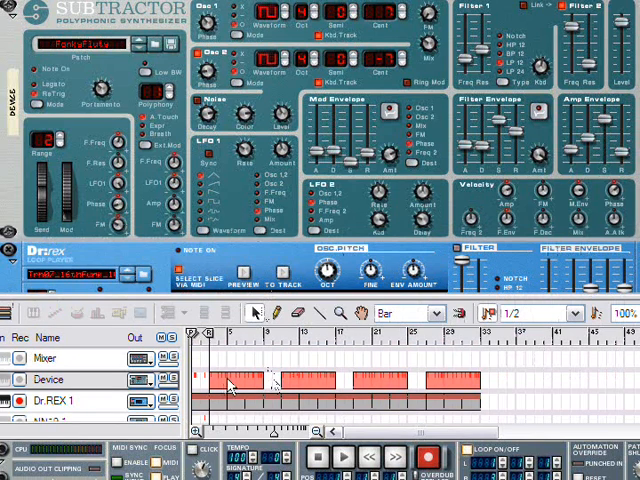